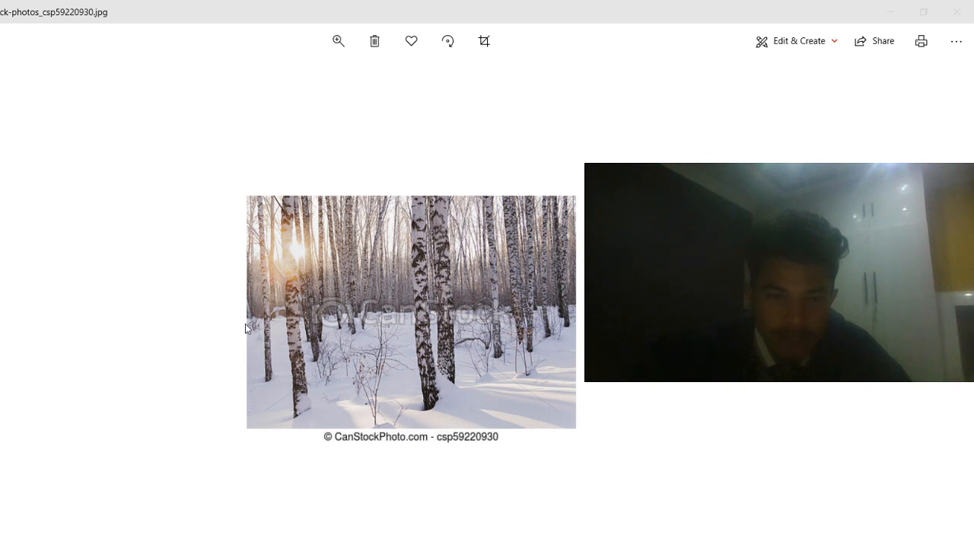
{"action": "mouse_move", "coordinate": [435, 312]}
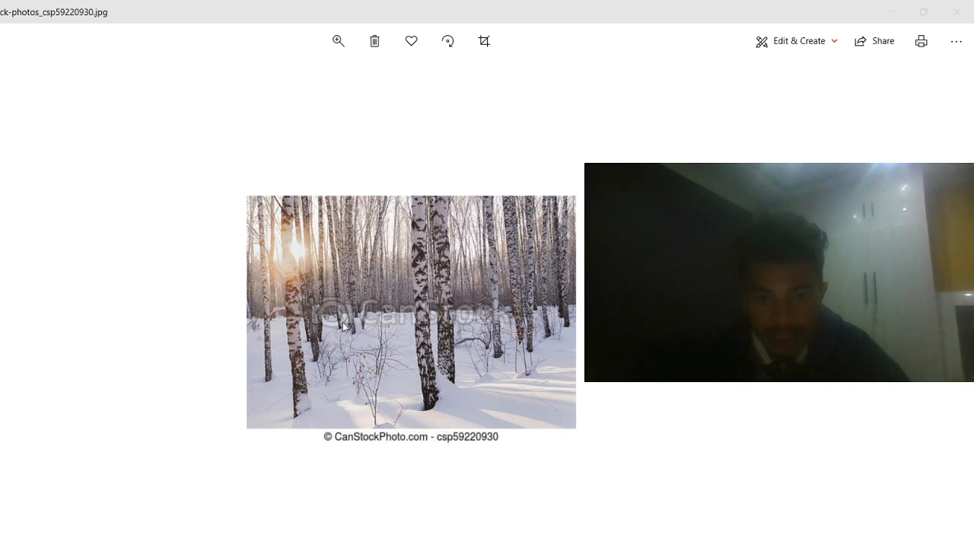
{"action": "mouse_move", "coordinate": [353, 341]}
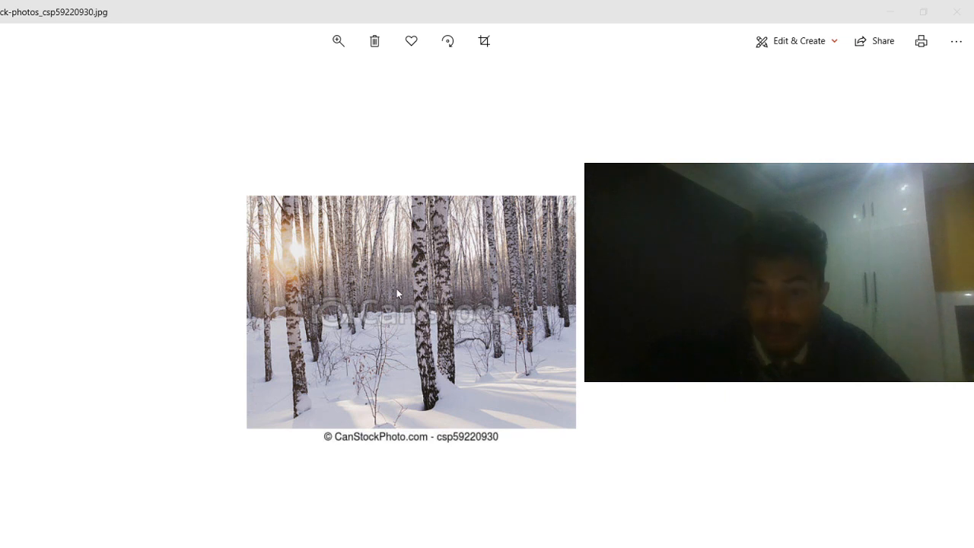
{"action": "mouse_move", "coordinate": [378, 289]}
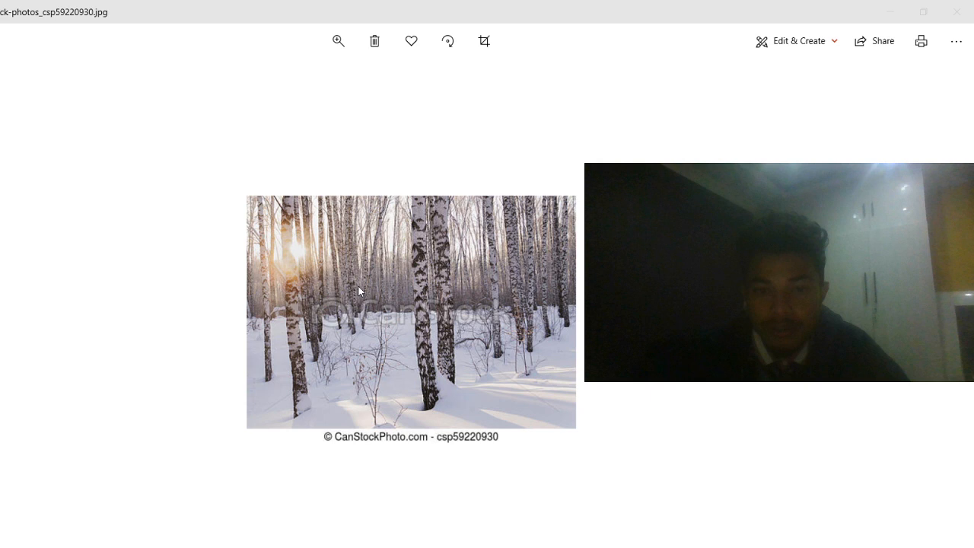
{"action": "mouse_move", "coordinate": [381, 312]}
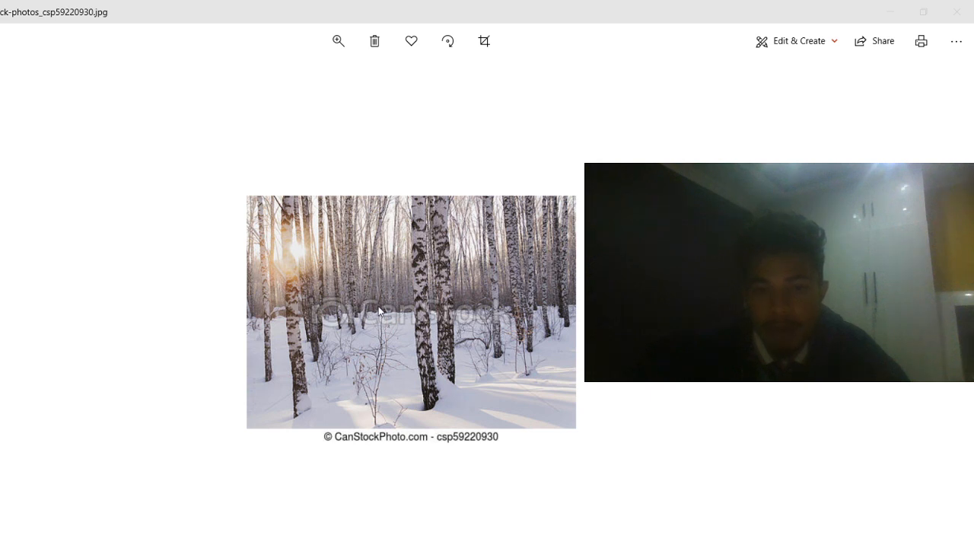